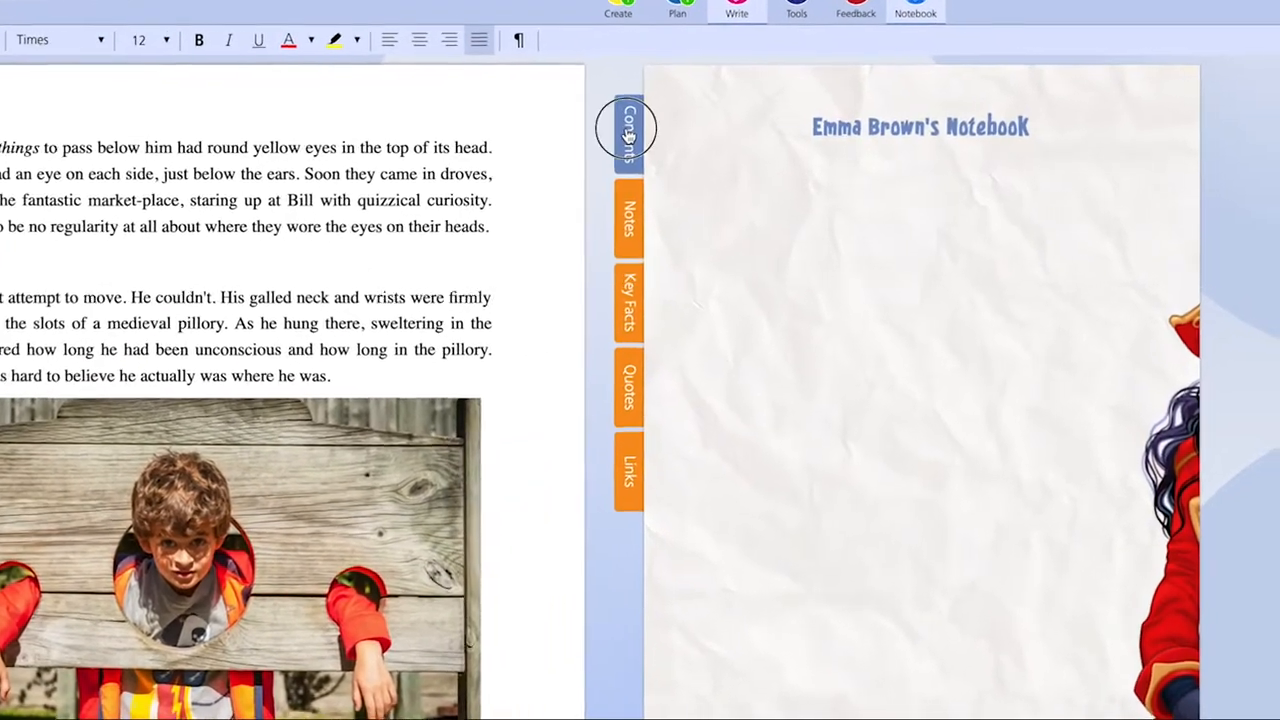
# Browse the notebook's key facts and links pages, then show the list of notebooks.
pyautogui.click(628, 130)
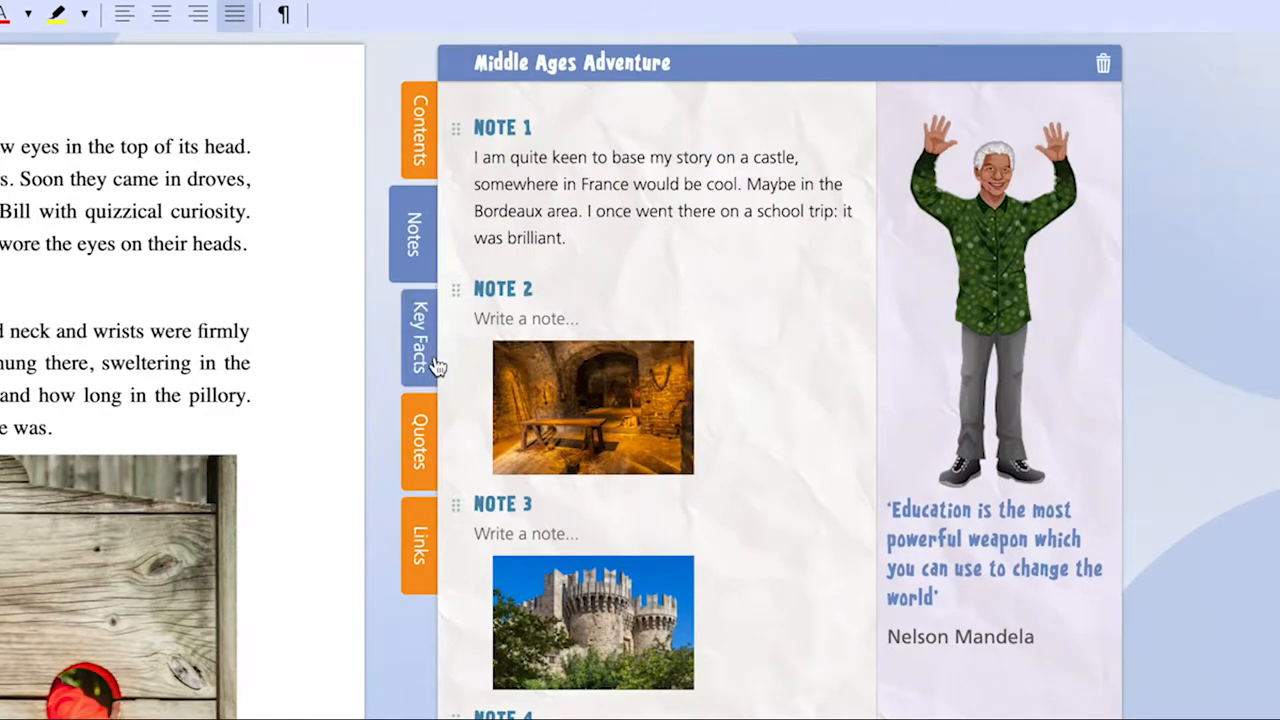
pyautogui.click(416, 340)
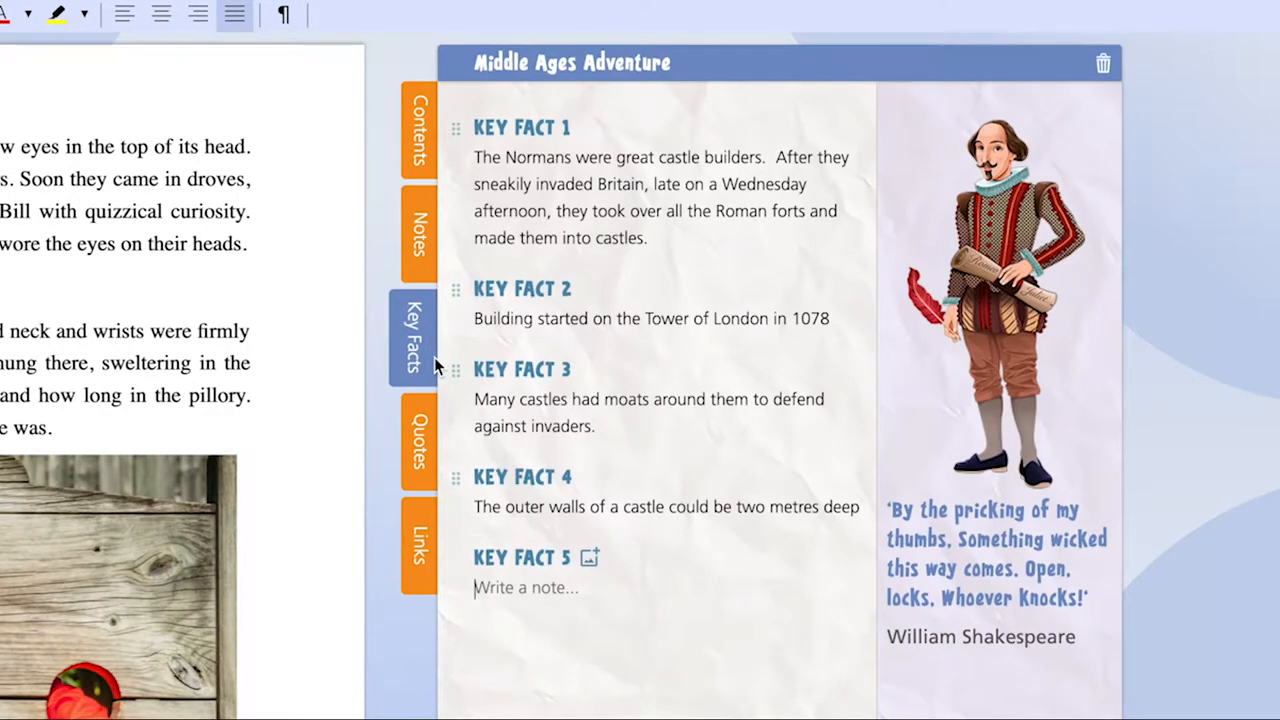
pyautogui.click(416, 440)
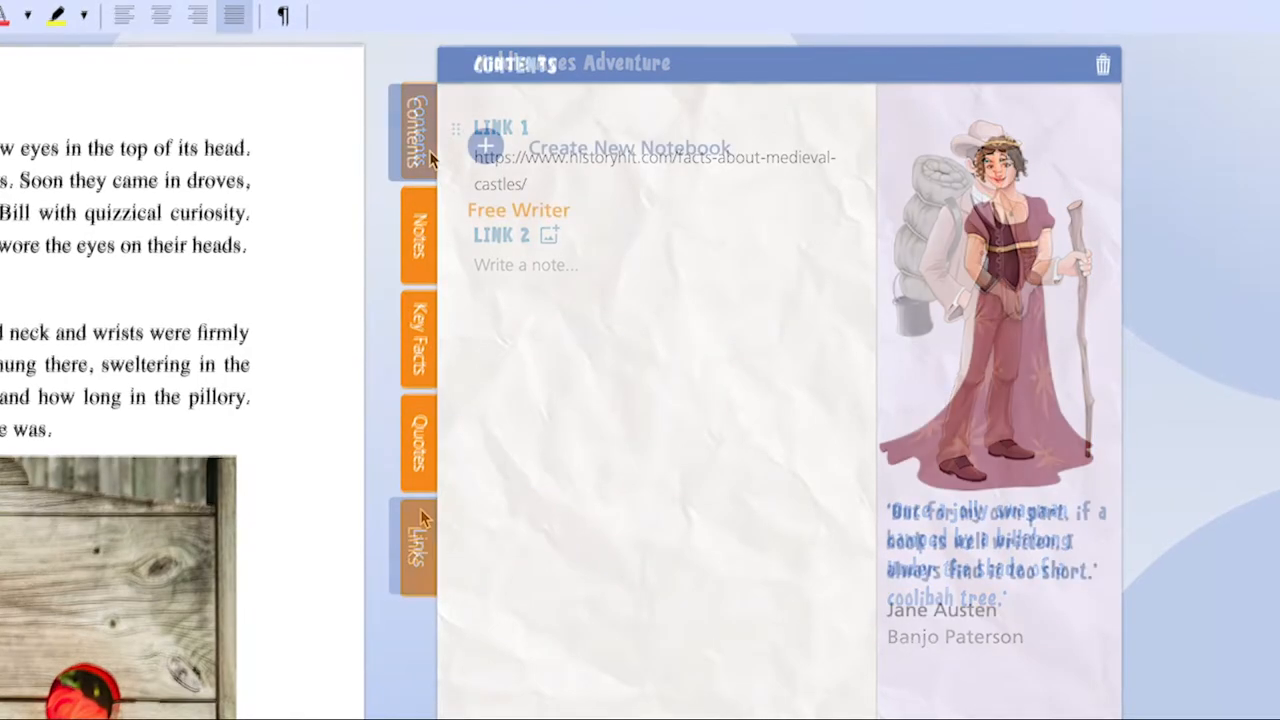
# Create a notebook named 'Middle Ages Adventure' and view its empty key facts and quotes sections.
pyautogui.click(416, 236)
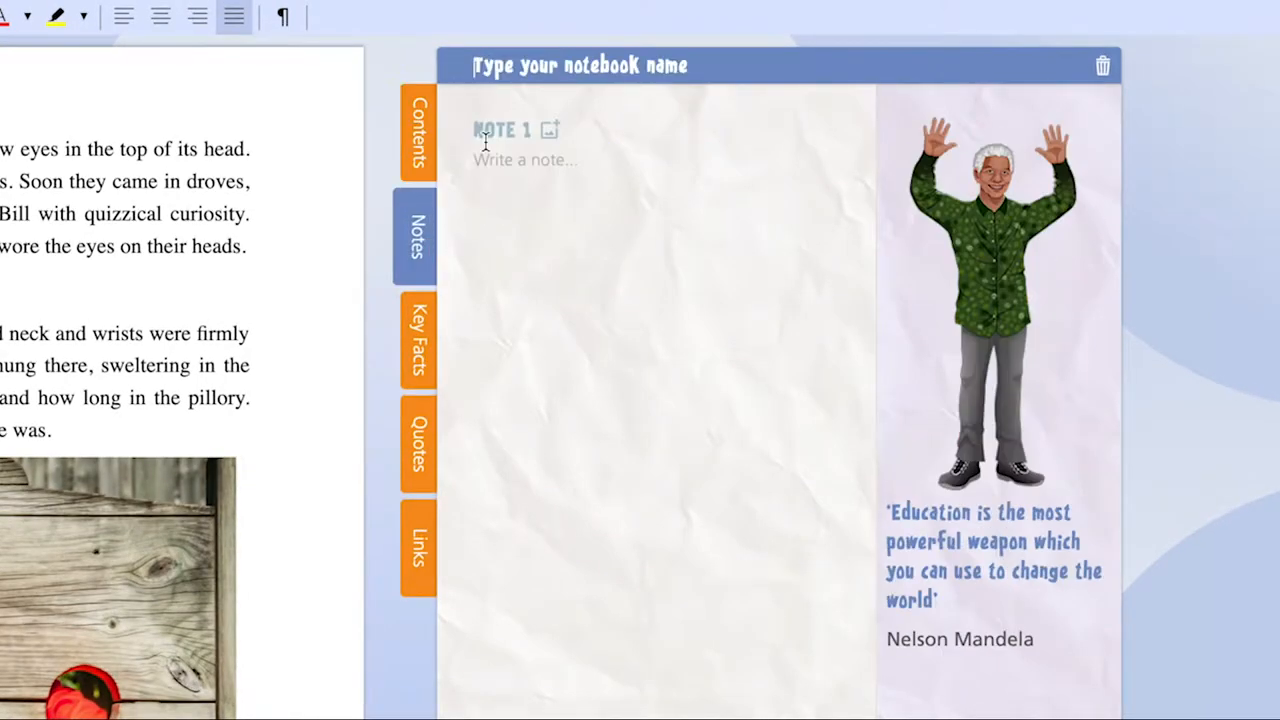
pyautogui.write('Middle Ages Adv')
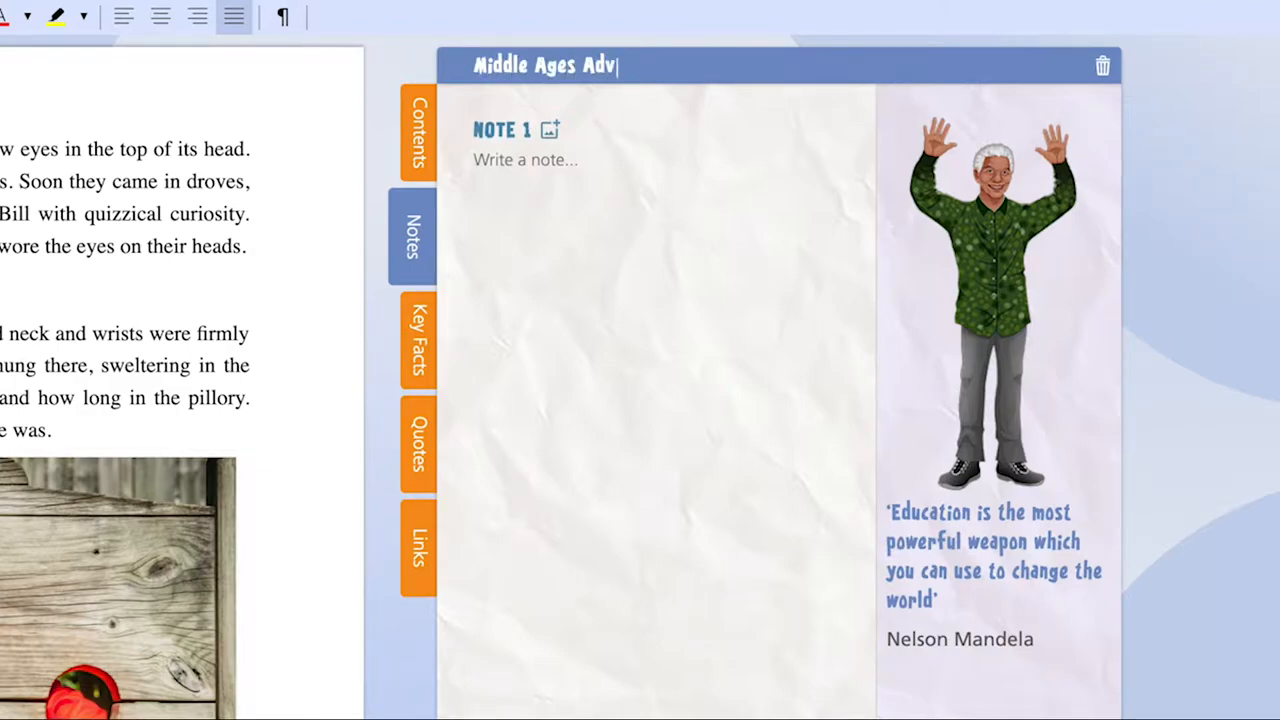
pyautogui.write('enture')
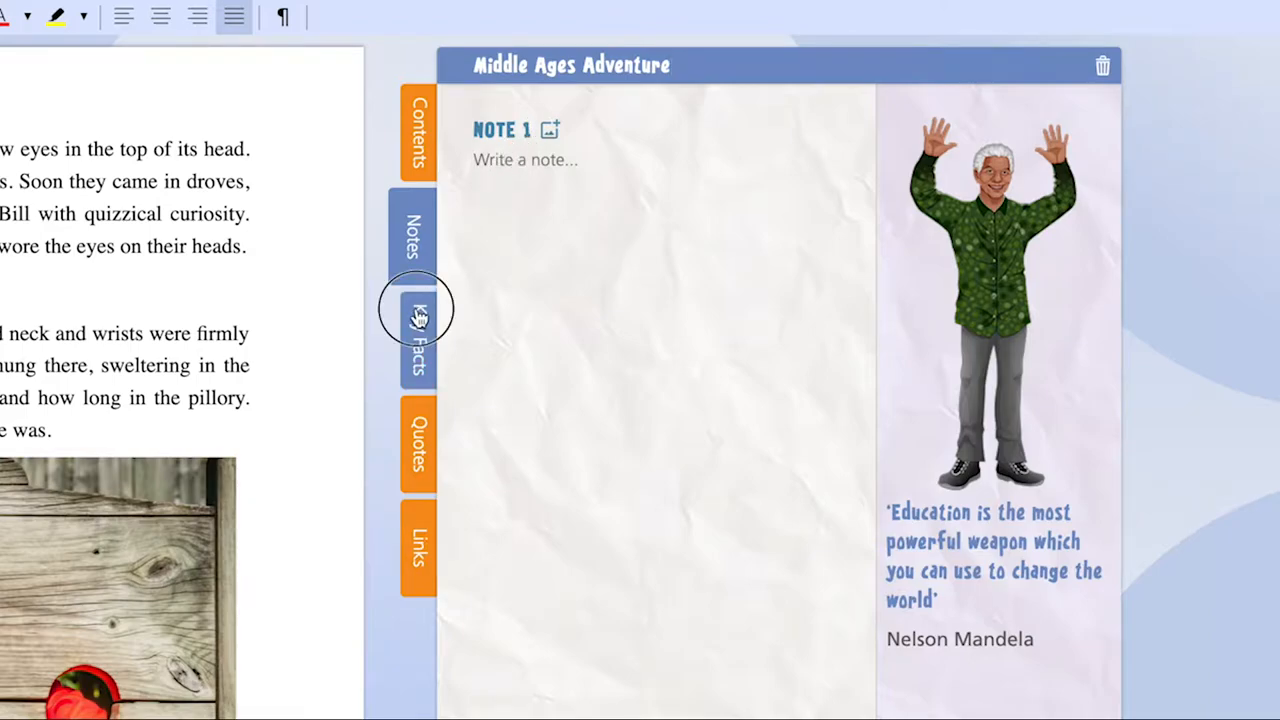
pyautogui.click(416, 444)
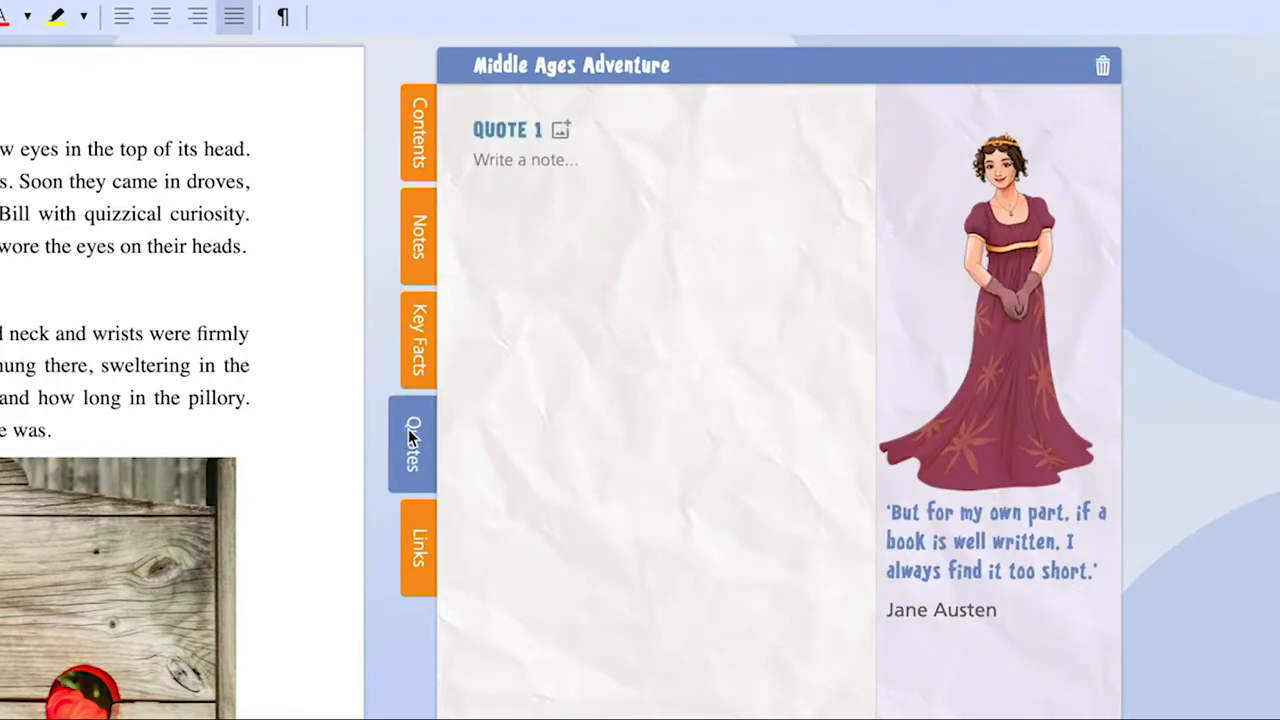
pyautogui.click(416, 544)
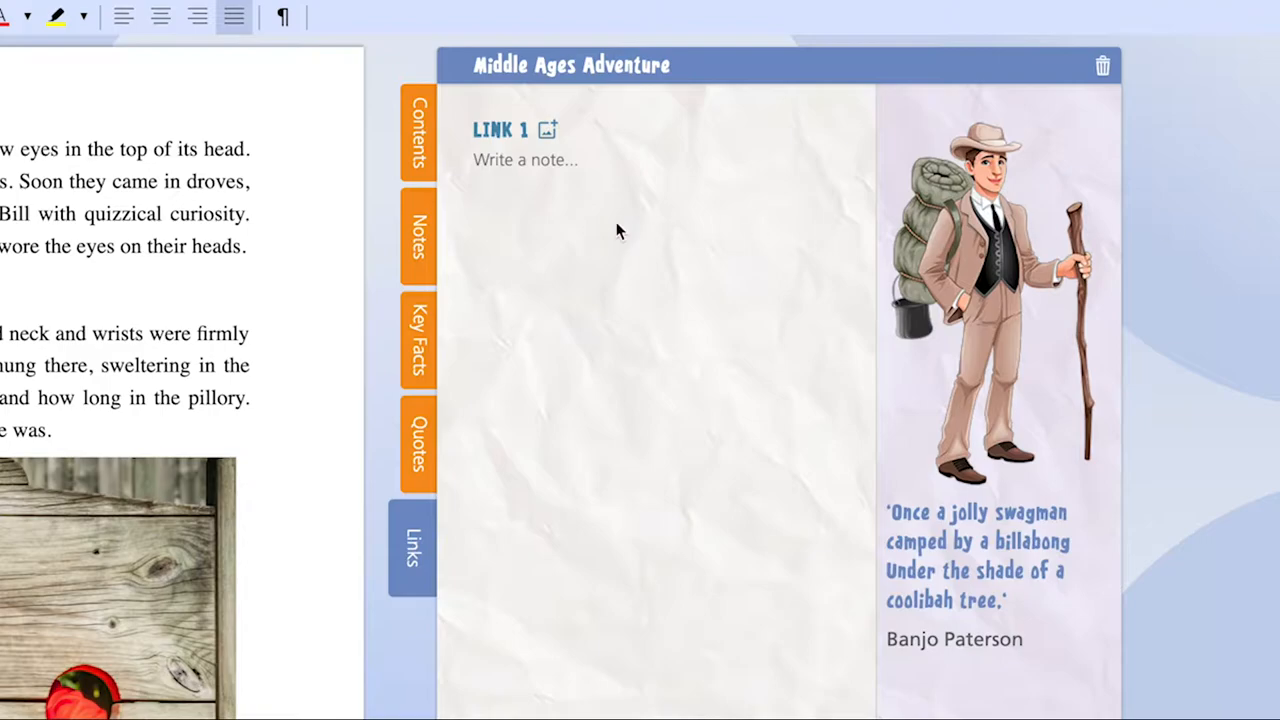
# Write Note 1: 'I am quite keen to base my story' on a castle.
pyautogui.click(416, 236)
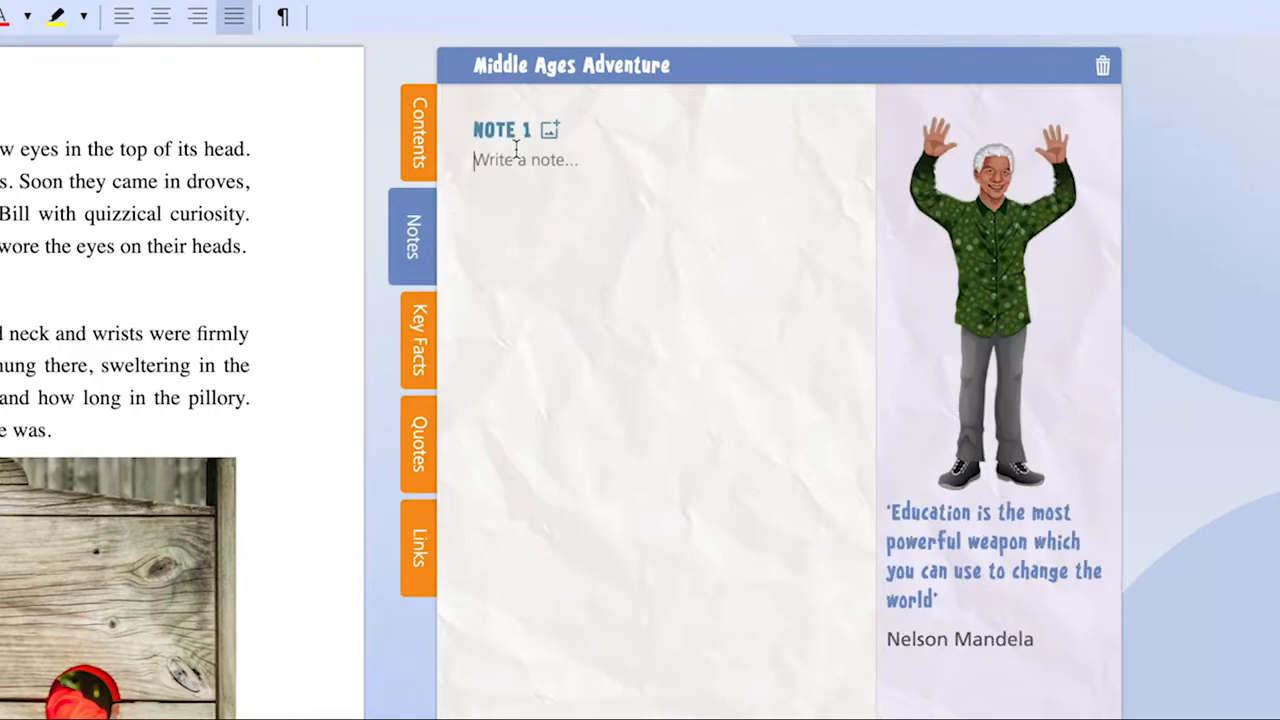
pyautogui.write('I am')
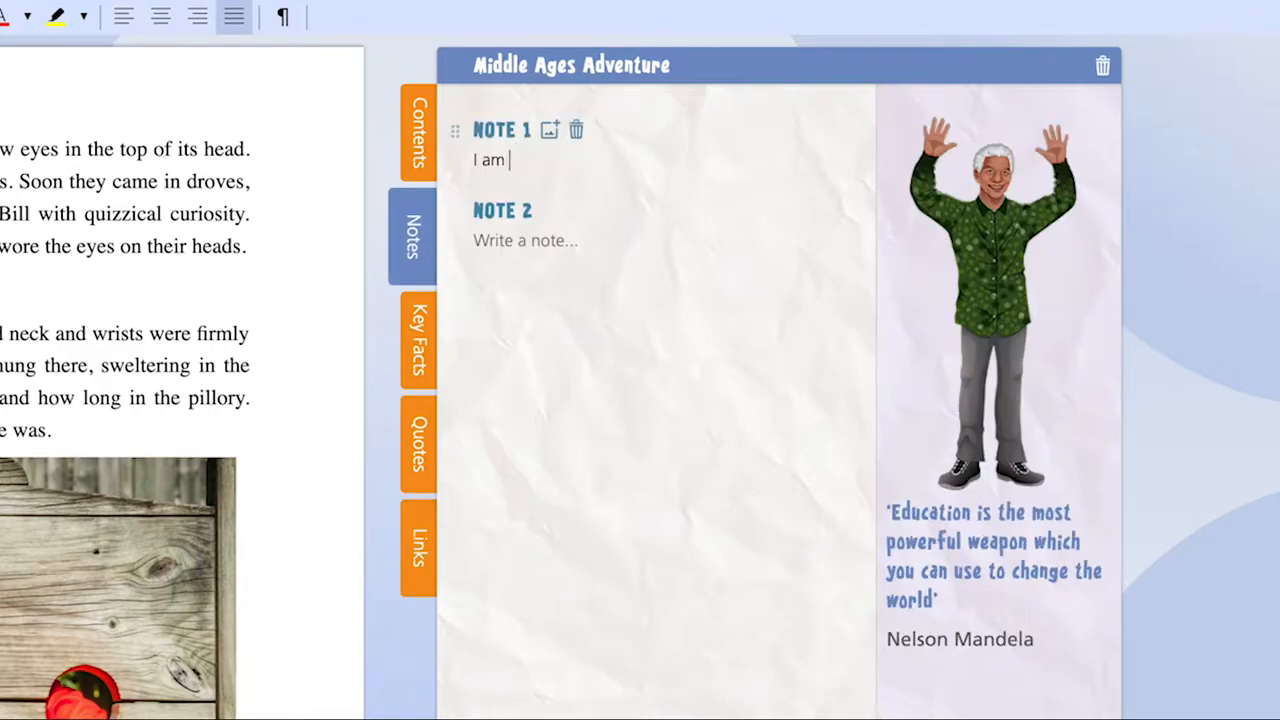
pyautogui.write('quite keen')
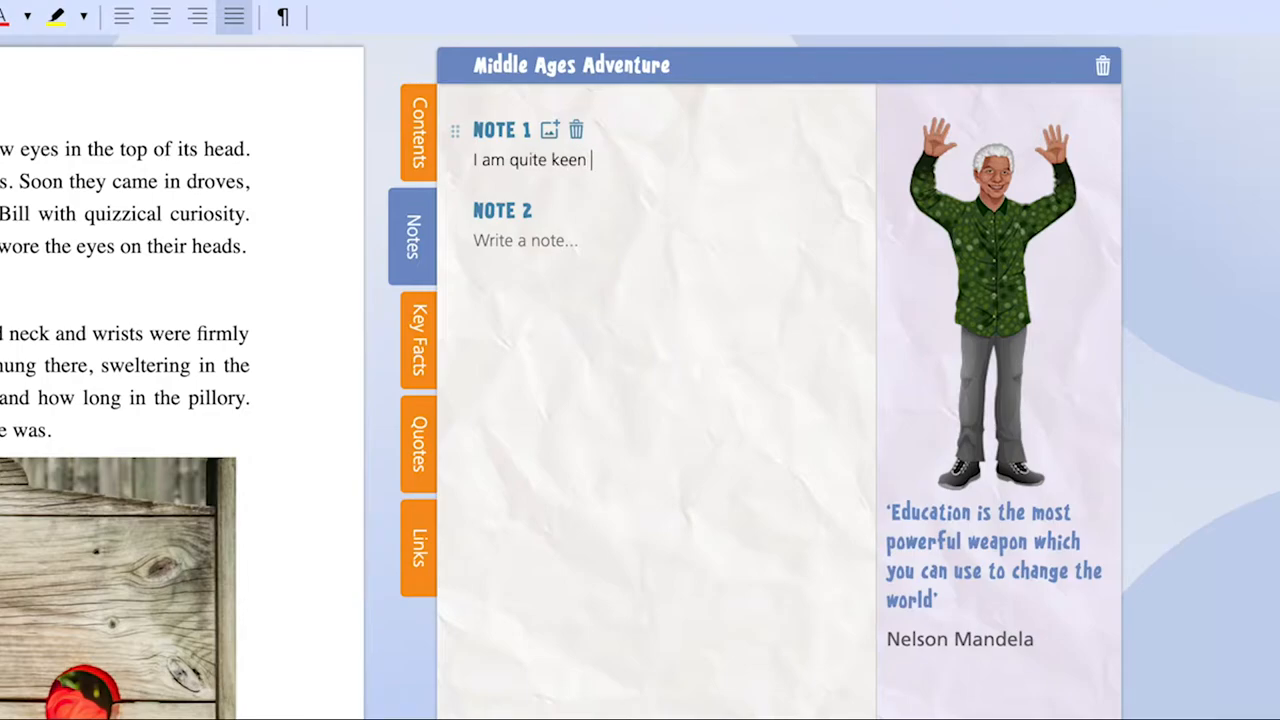
pyautogui.write('to base m')
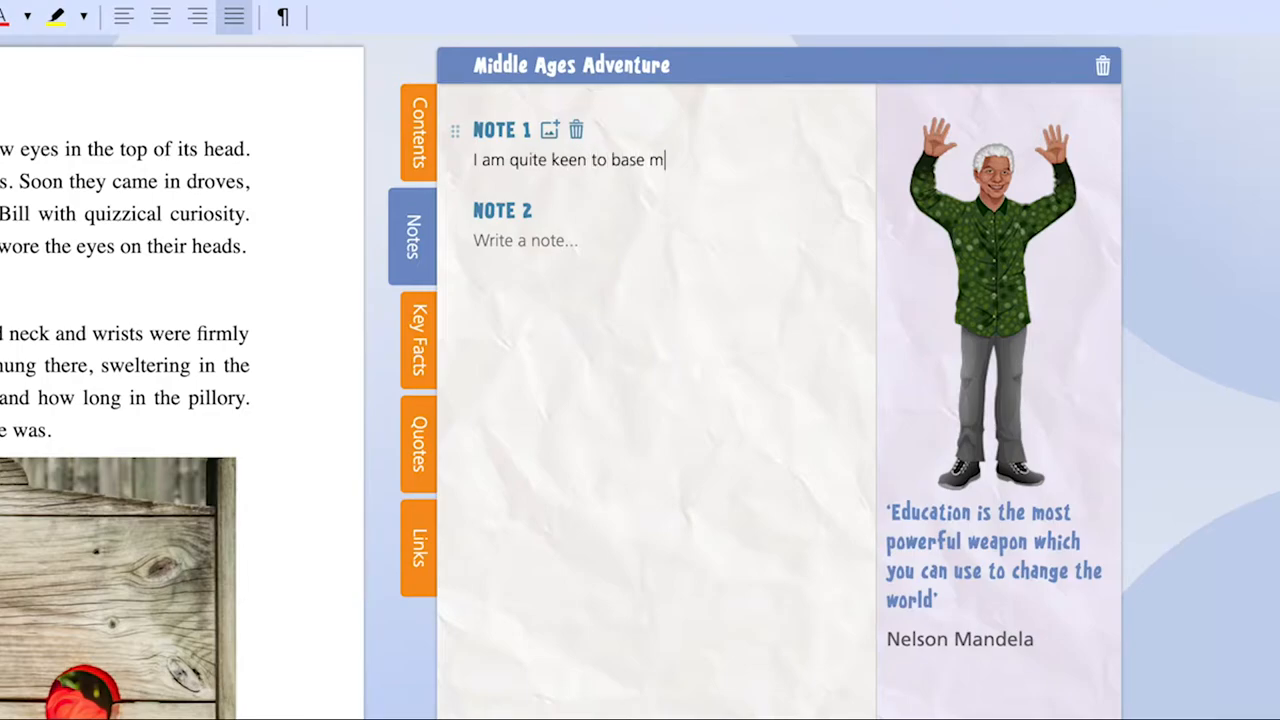
pyautogui.write('y story on a castl')
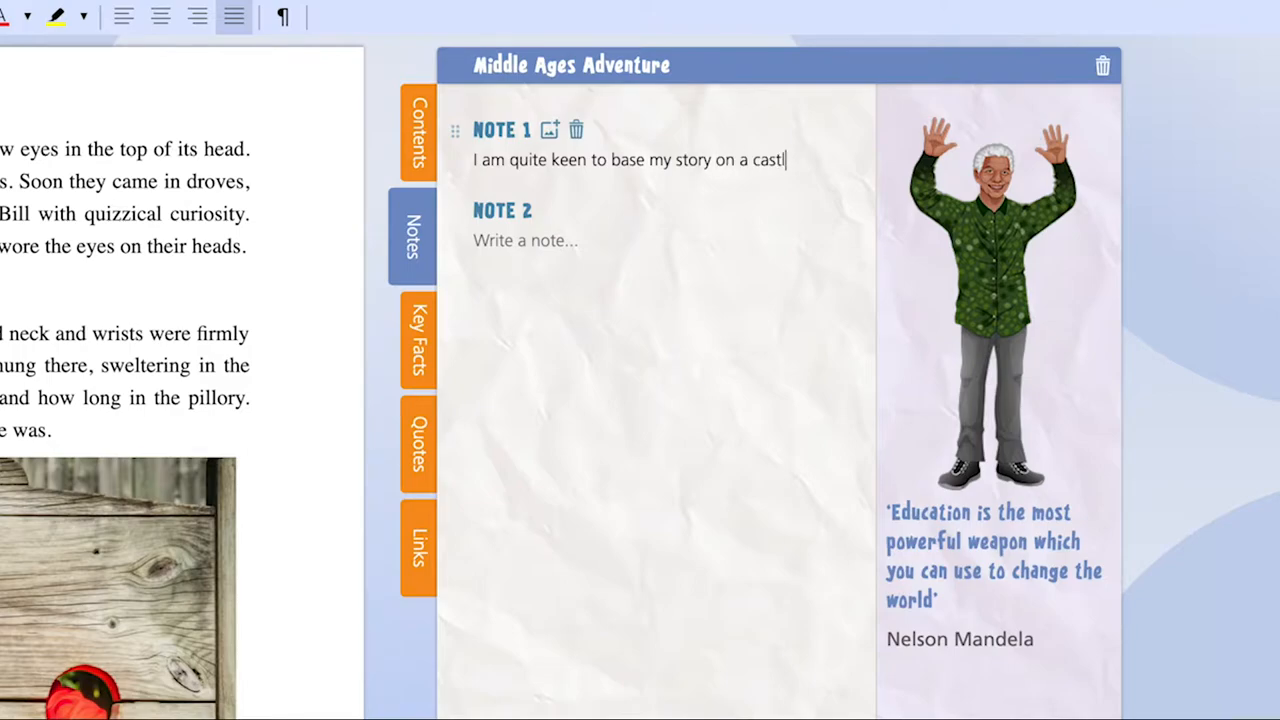
pyautogui.write('e')
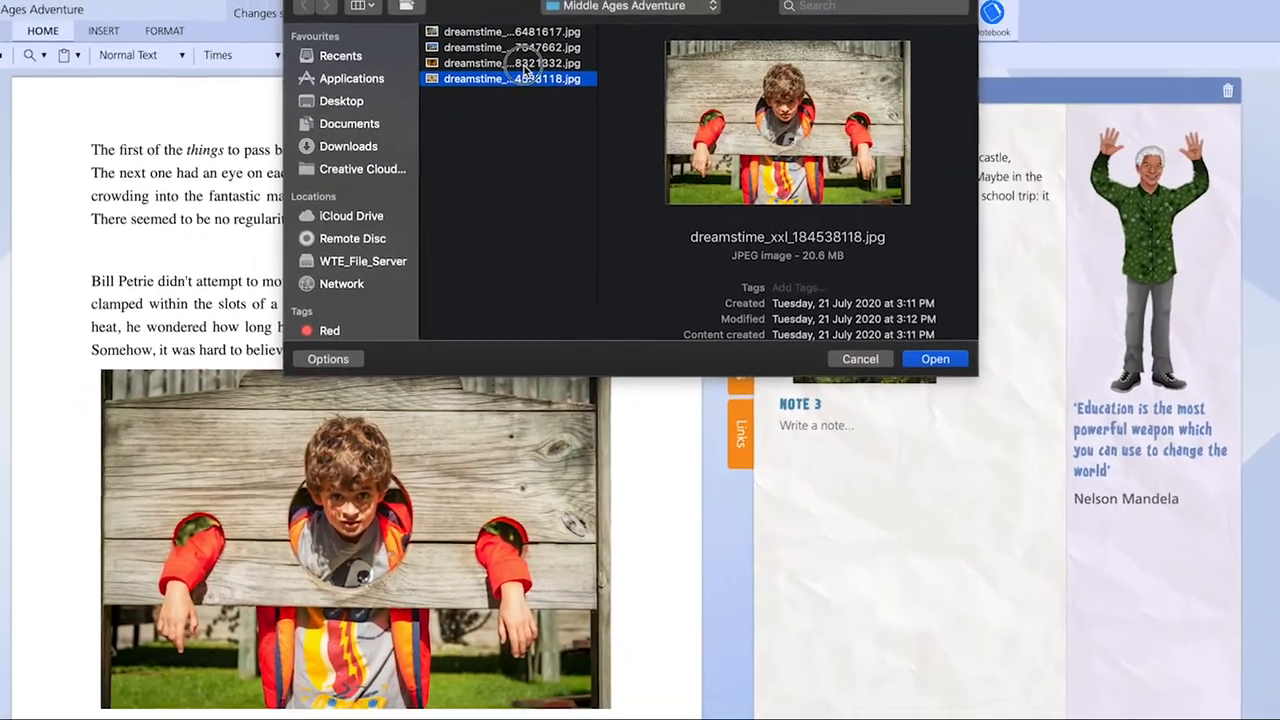
# Add a castle picture from a file to the note and place it beside the document.
pyautogui.click(934, 358)
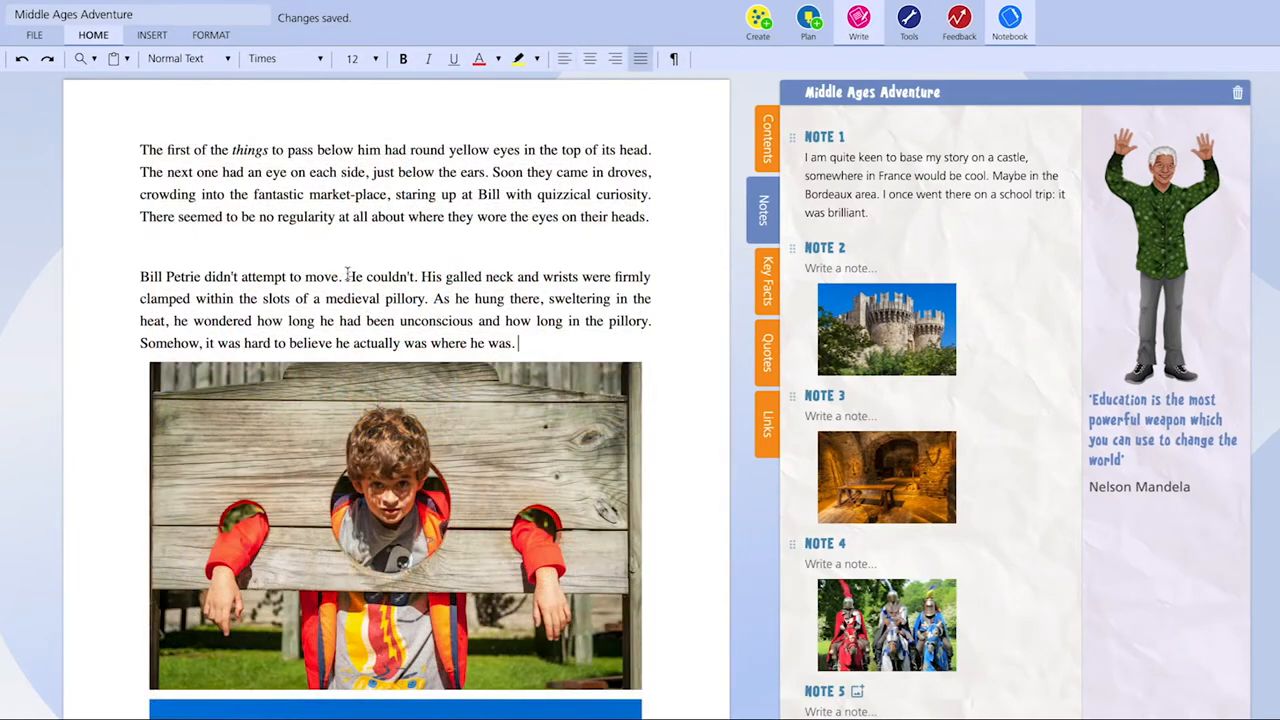
pyautogui.moveTo(434, 298); pyautogui.dragTo(516, 344)
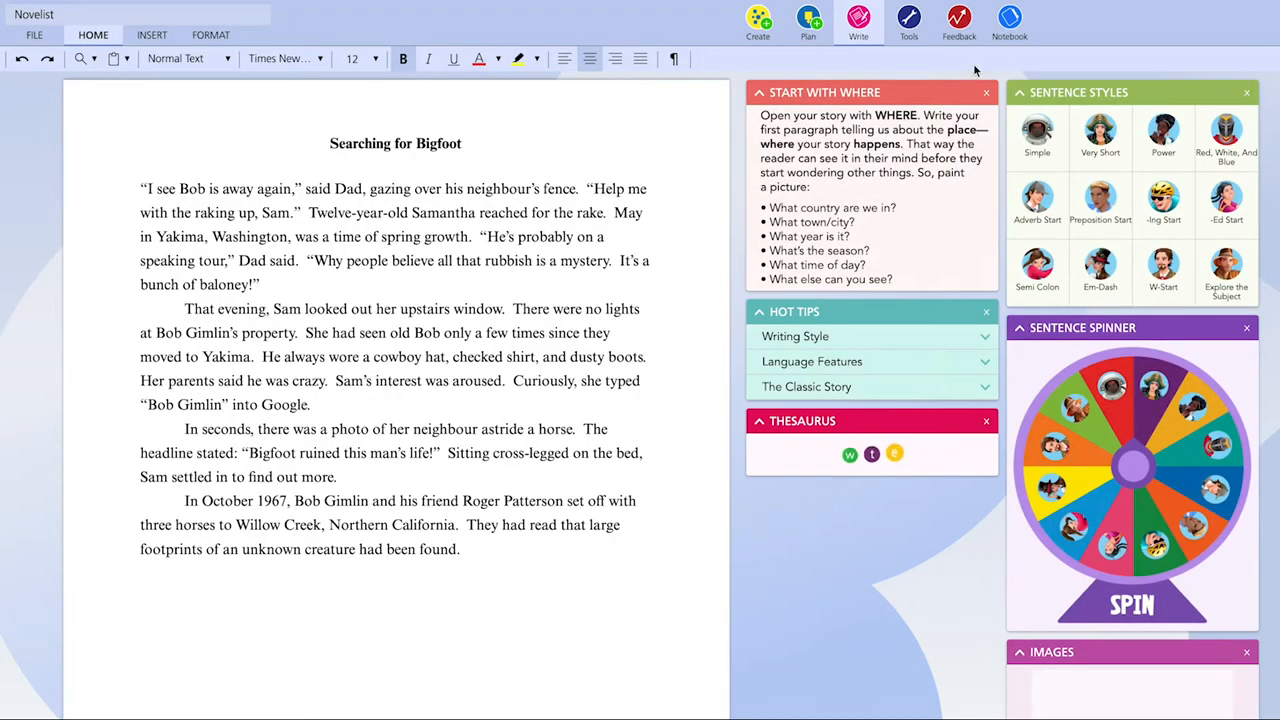
# Show the Notebook panel beside 'Mission to Mars' and select the Middle Ages Adventure notebook.
pyautogui.click(1008, 20)
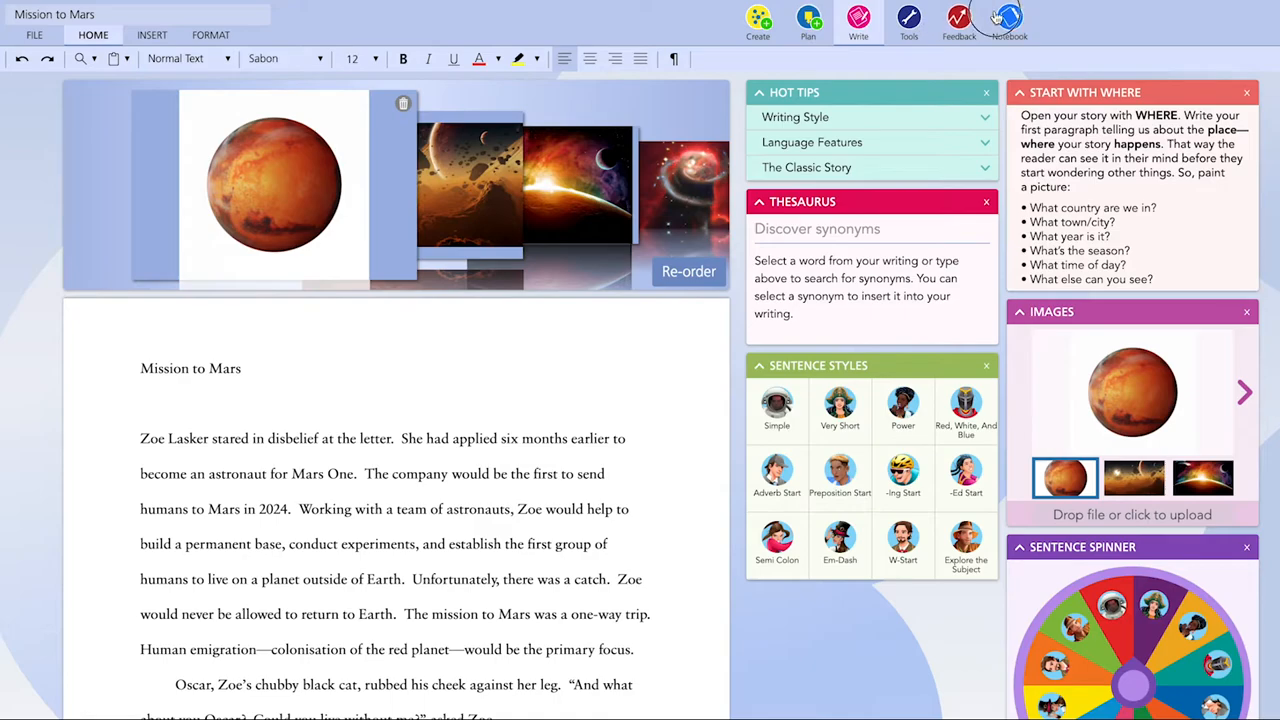
pyautogui.click(1008, 22)
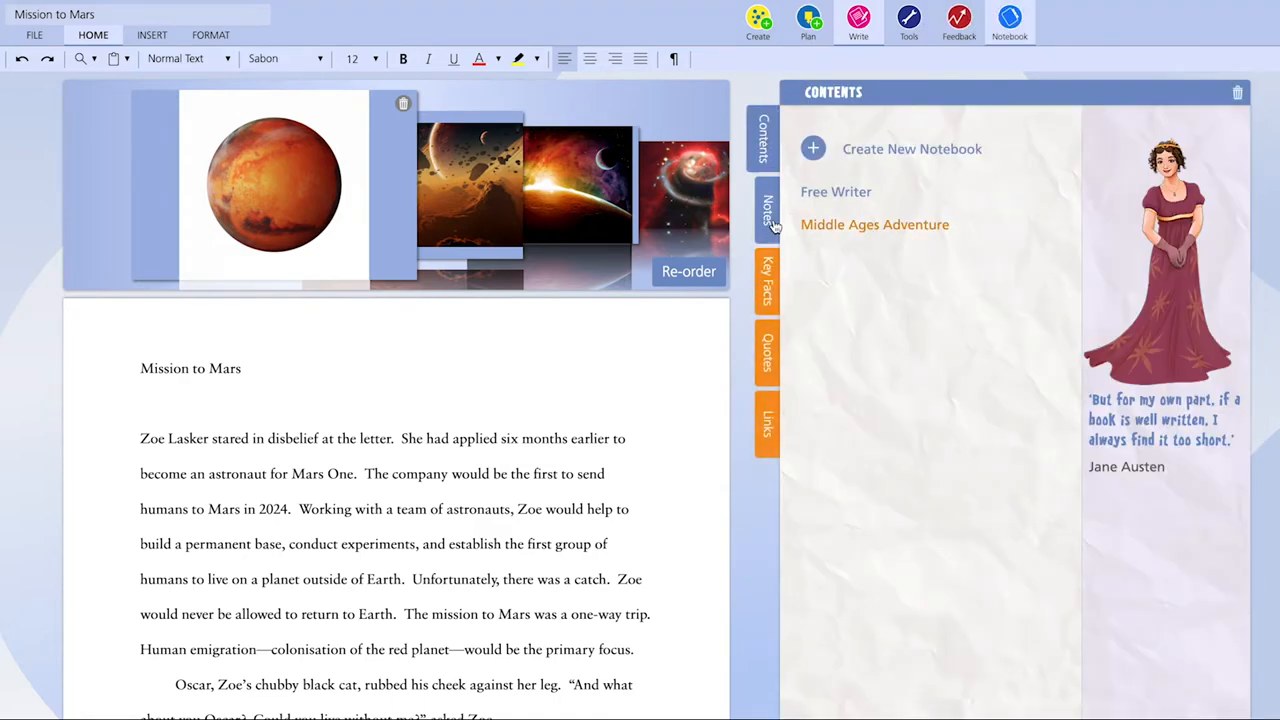
pyautogui.click(874, 224)
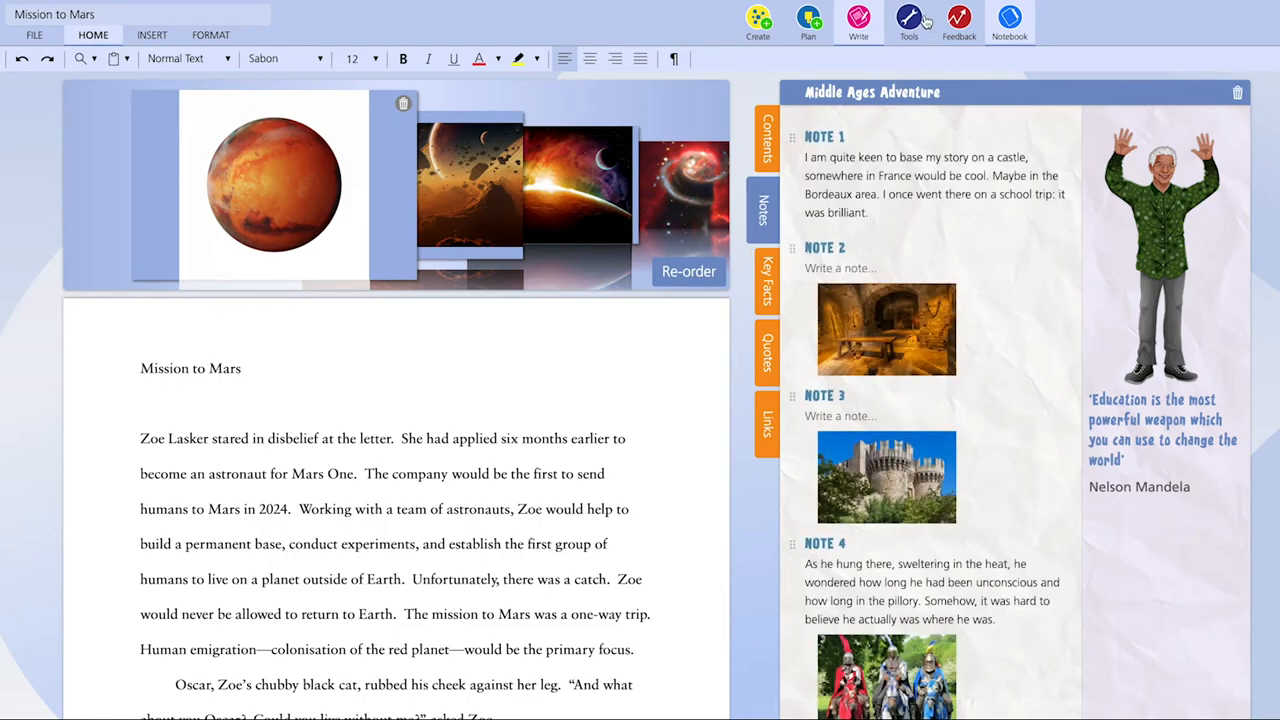